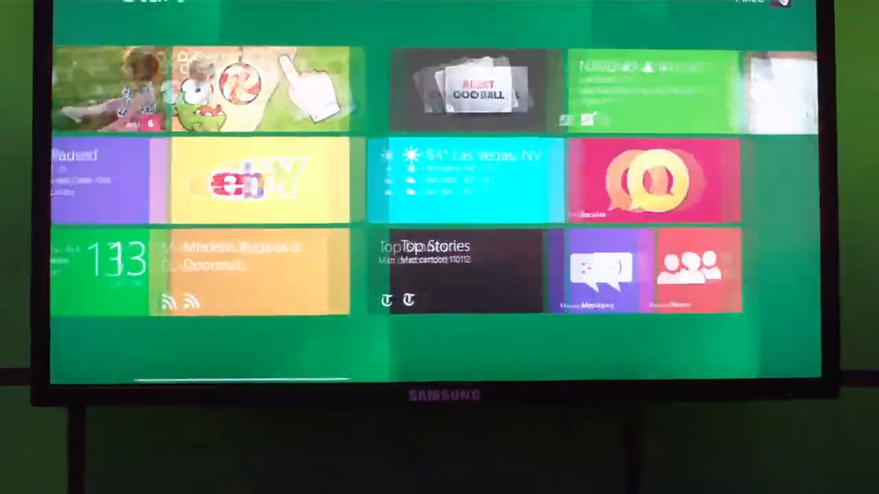
- Scroll the Start screen left and right to look over the tile groups
{"action": "scroll", "scroll_direction": "left", "scroll_amount": 3}
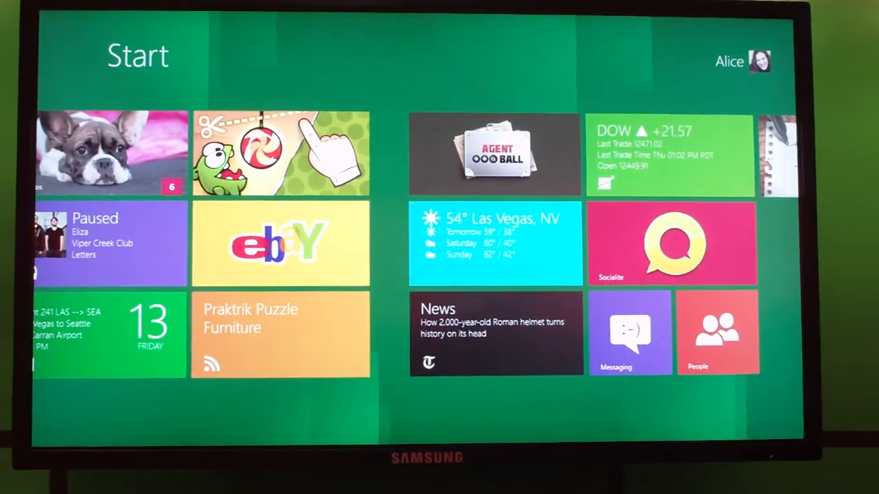
{"action": "scroll", "scroll_direction": "right", "scroll_amount": 3}
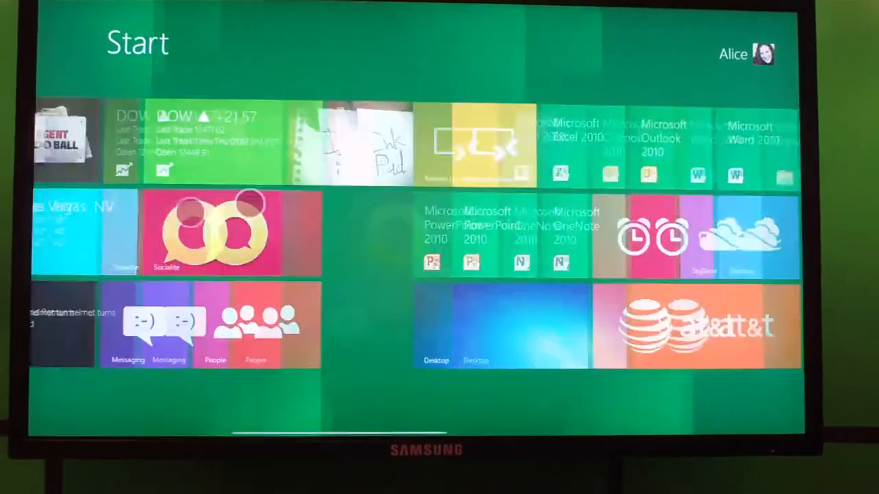
{"action": "scroll", "scroll_direction": "left", "scroll_amount": 3}
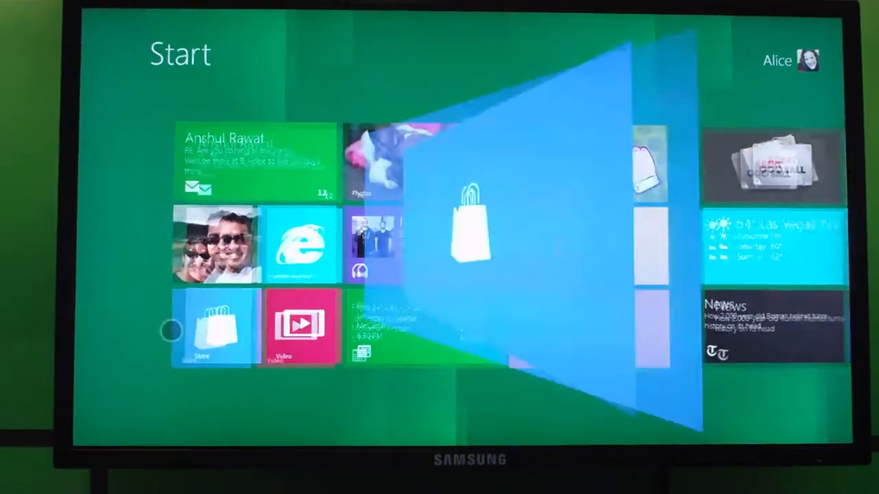
- Launch the Store from its tile and scroll through its category sections
{"action": "left_click", "coordinate": [211, 328]}
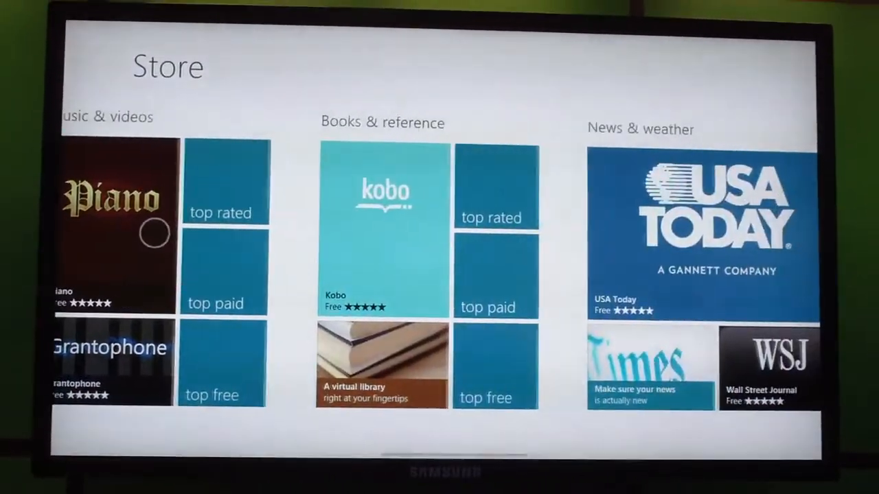
{"action": "scroll", "scroll_direction": "left", "scroll_amount": 3}
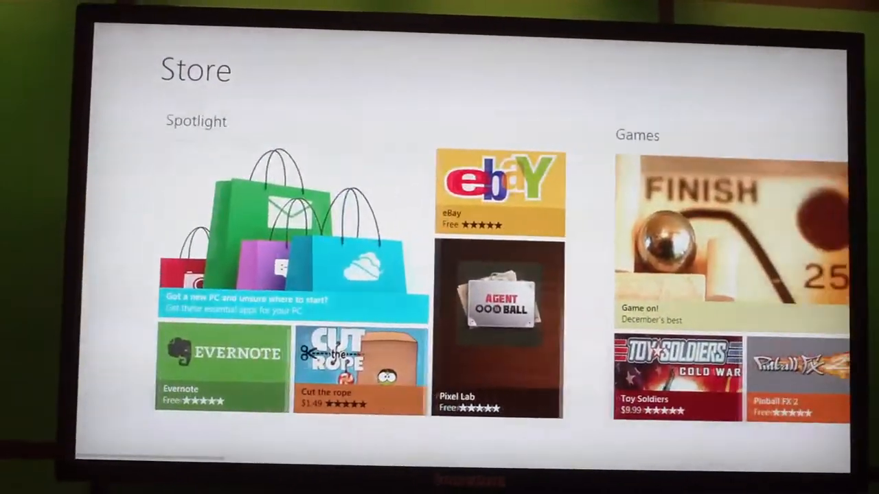
- Open the Cut The Rope listing from Spotlight, showing its rating and $1.49 price
{"action": "left_click", "coordinate": [360, 371]}
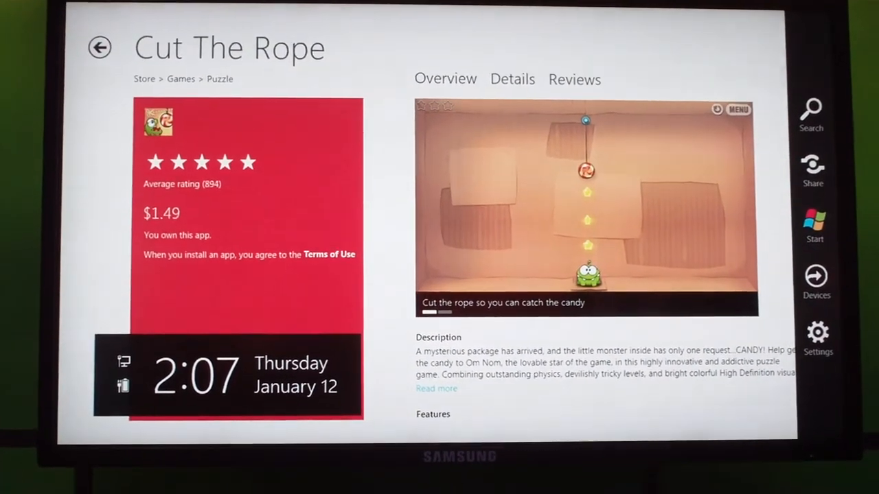
- Return to Start via the charm, launch eBay, and scroll its home dashboard
{"action": "left_click", "coordinate": [814, 227]}
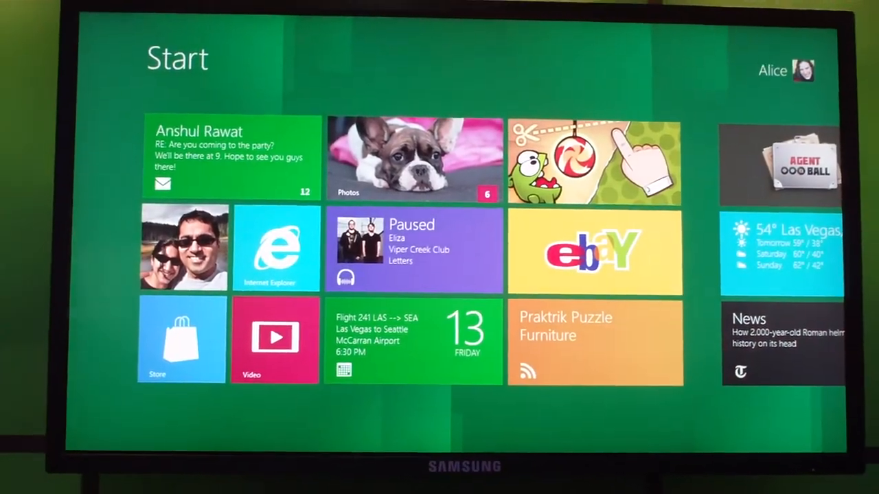
{"action": "left_click", "coordinate": [595, 250]}
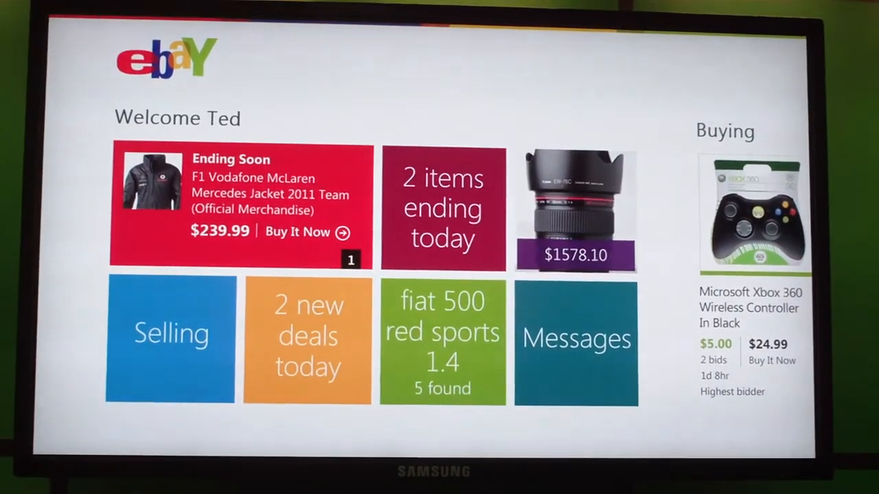
{"action": "scroll", "scroll_direction": "right", "scroll_amount": 3}
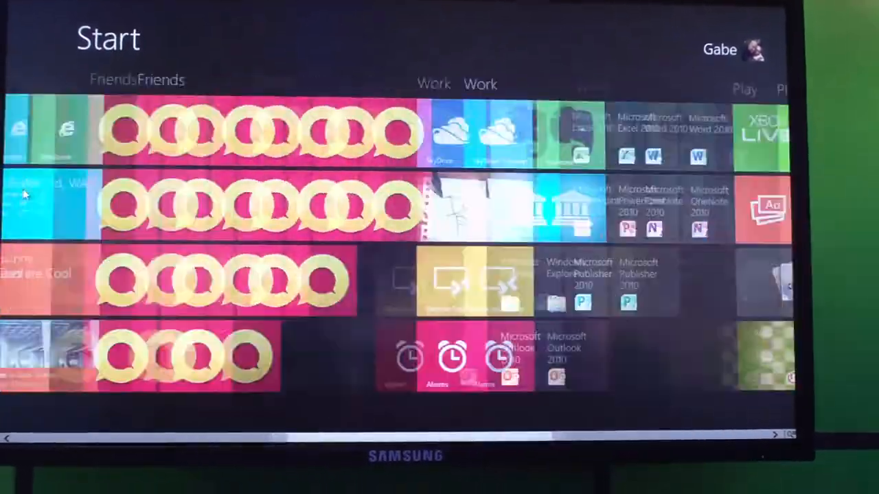
- Pan the Start screen through the Play, Create and Read groups and back toward Friends
{"action": "scroll", "scroll_direction": "right", "scroll_amount": 3}
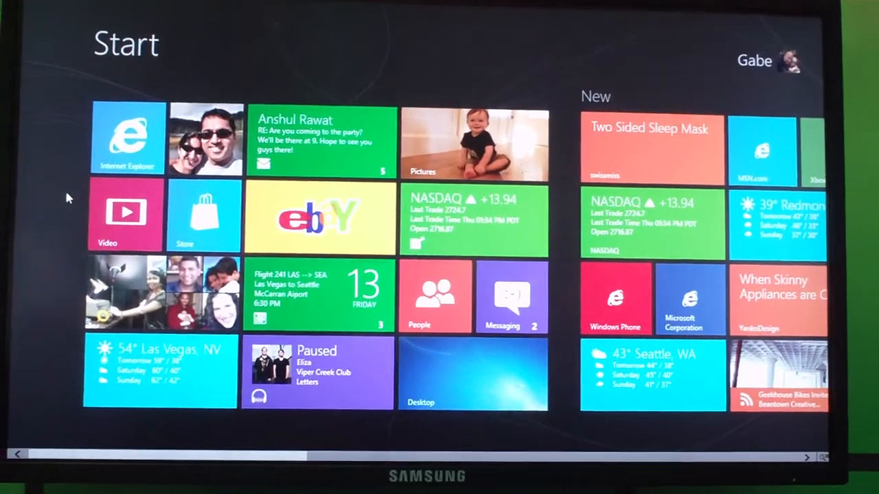
{"action": "scroll", "scroll_direction": "right", "scroll_amount": 3}
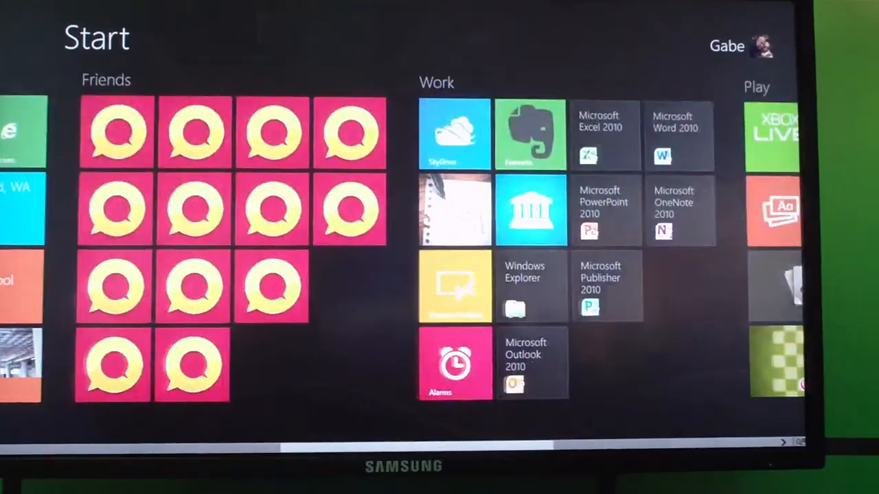
{"action": "scroll", "scroll_direction": "right", "scroll_amount": 3}
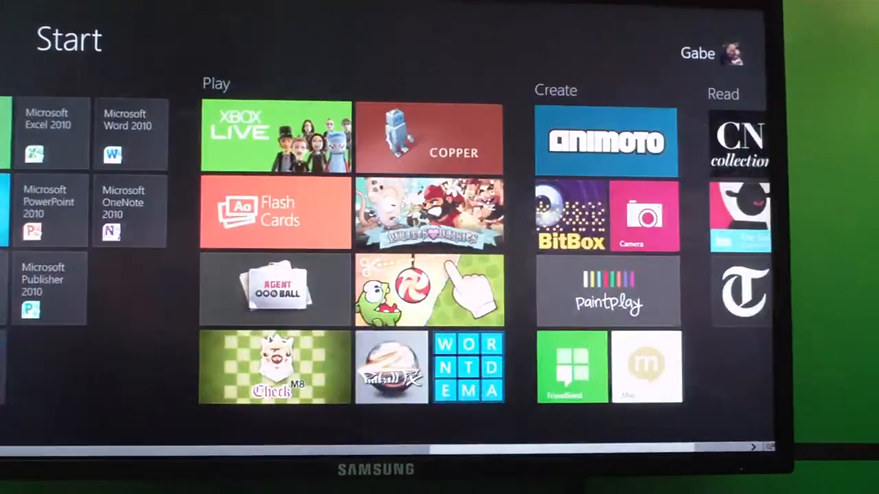
{"action": "scroll", "scroll_direction": "left", "scroll_amount": 3}
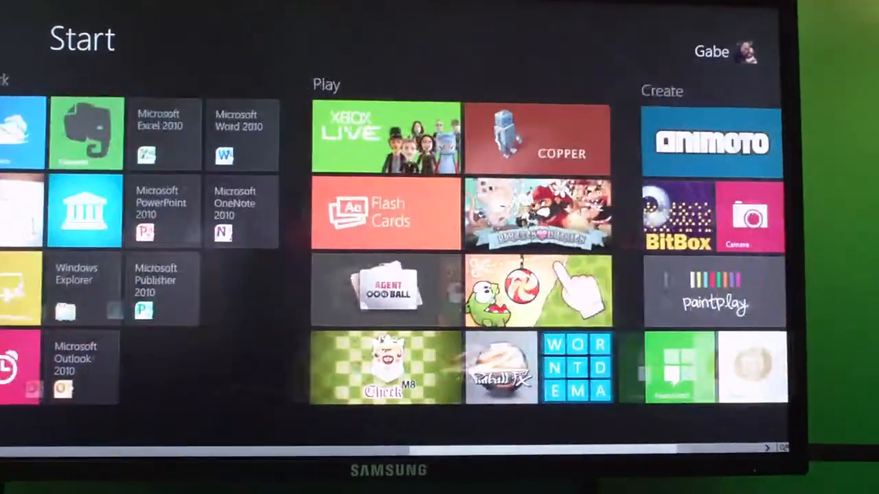
{"action": "scroll", "scroll_direction": "right", "scroll_amount": 3}
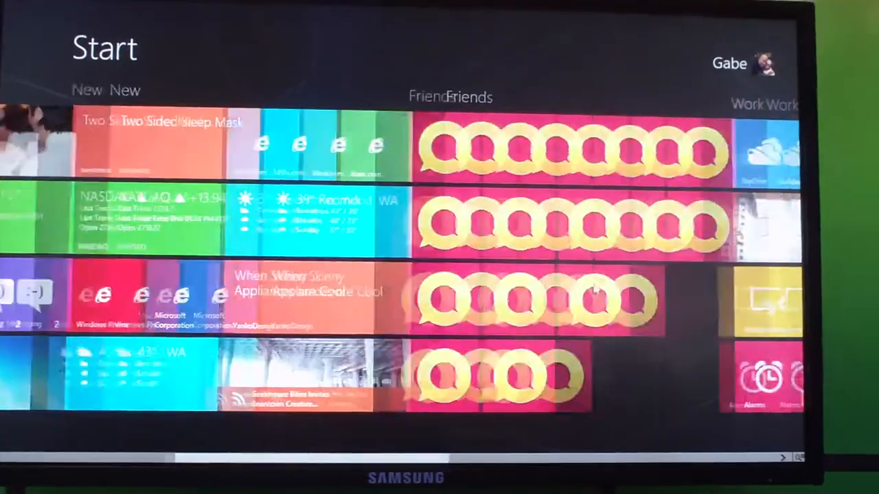
- Scroll the Start screen back to its first tile group with Internet Explorer and eBay
{"action": "scroll", "scroll_direction": "right", "scroll_amount": 3}
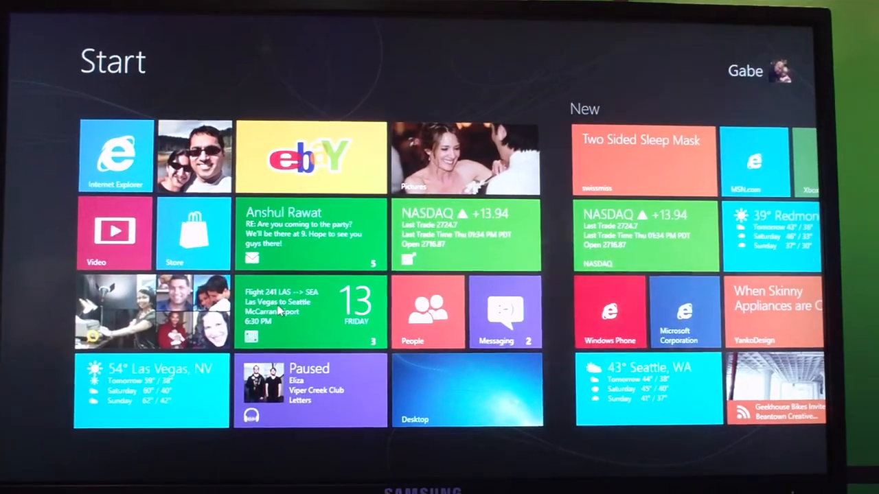
{"action": "type", "text": "exc"}
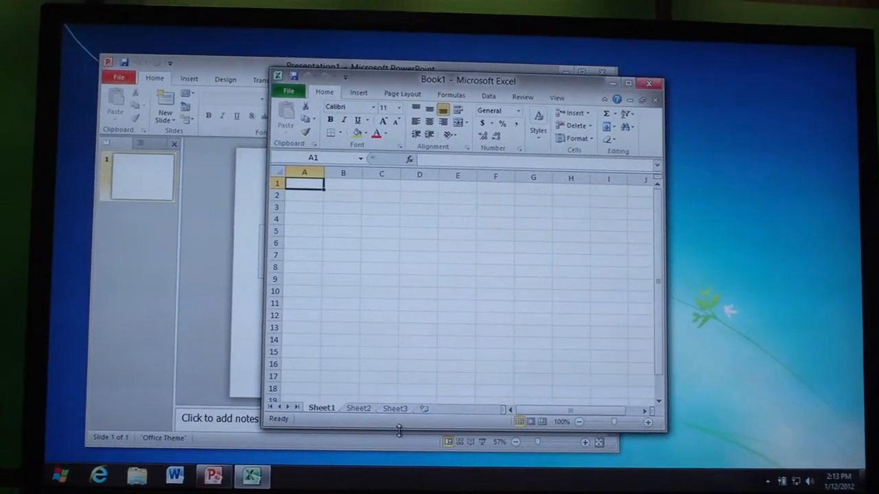
- Snap Excel to the right half beside PowerPoint, then launch the Videos app from Start
{"action": "left_click_drag", "start_coordinate": [467, 80], "coordinate": [495, 61]}
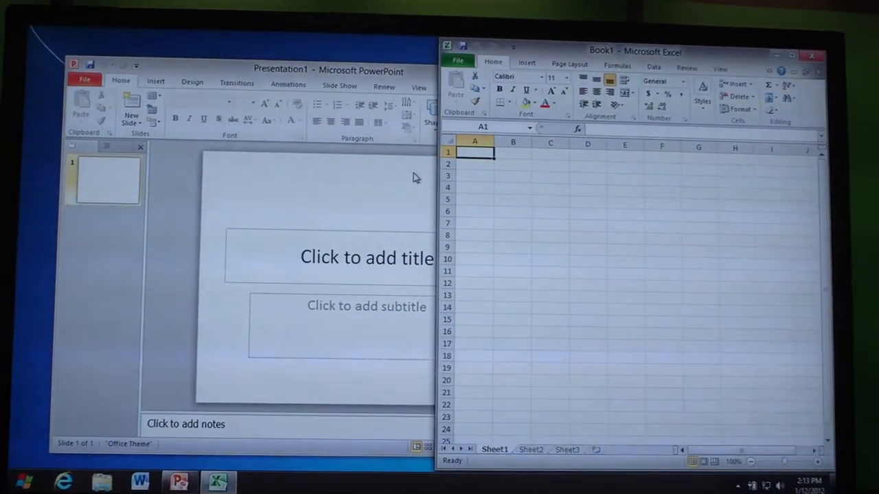
{"action": "key", "text": "Super"}
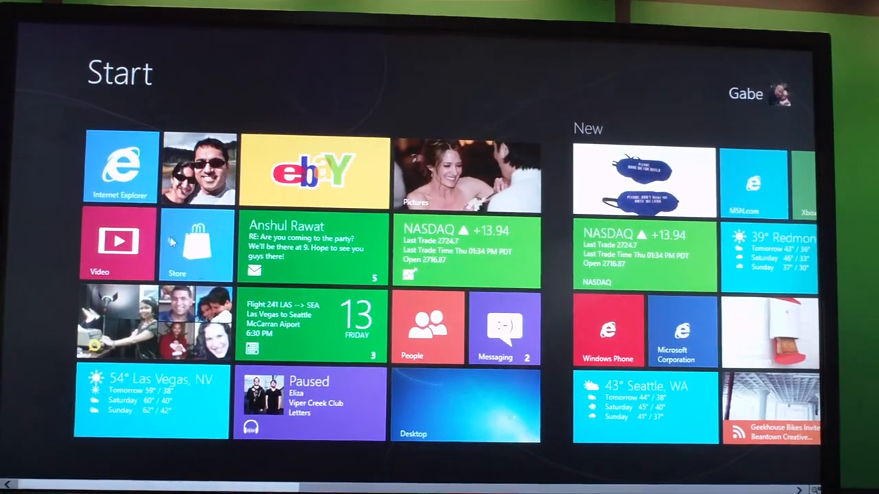
{"action": "left_click", "coordinate": [117, 245]}
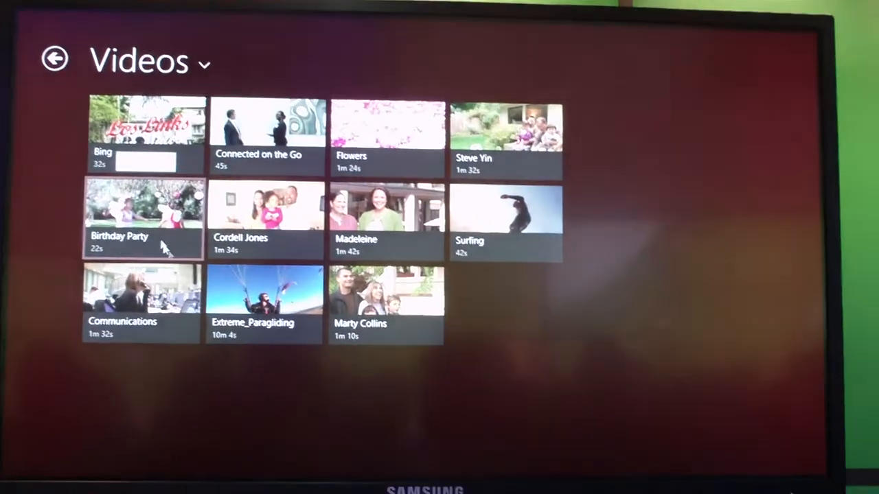